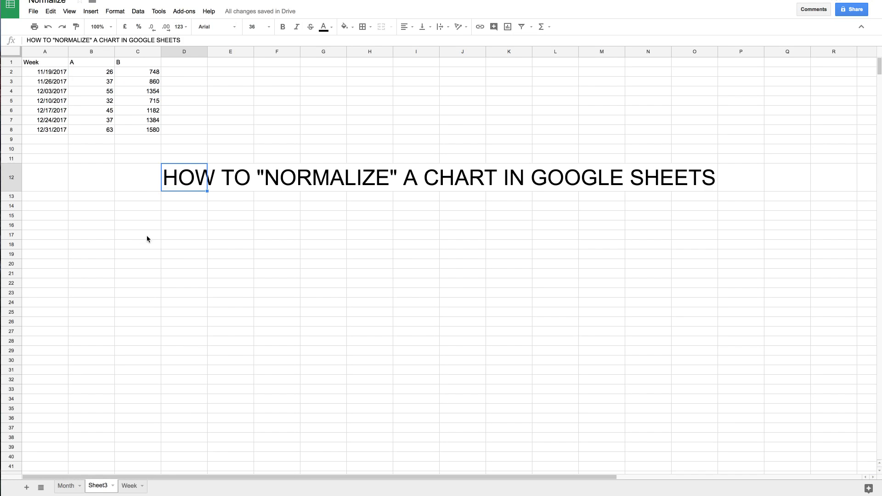
{"action": "mouse_move", "coordinate": [346, 178]}
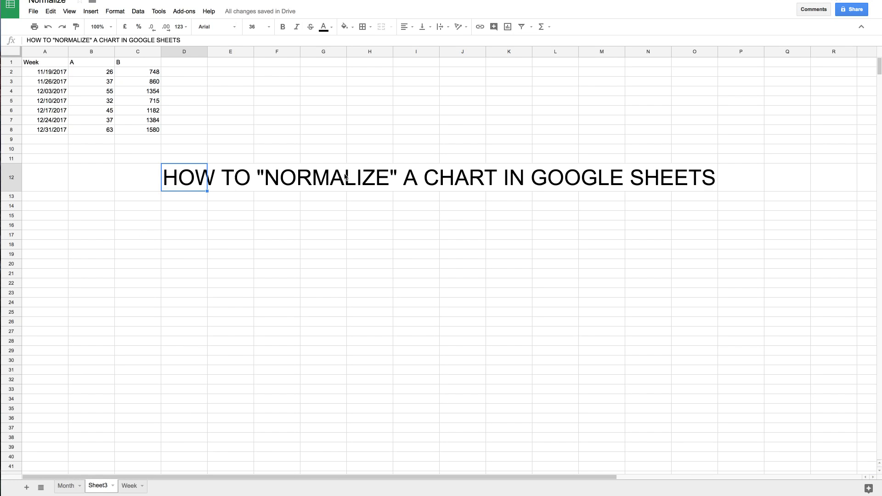
{"action": "mouse_move", "coordinate": [416, 171]}
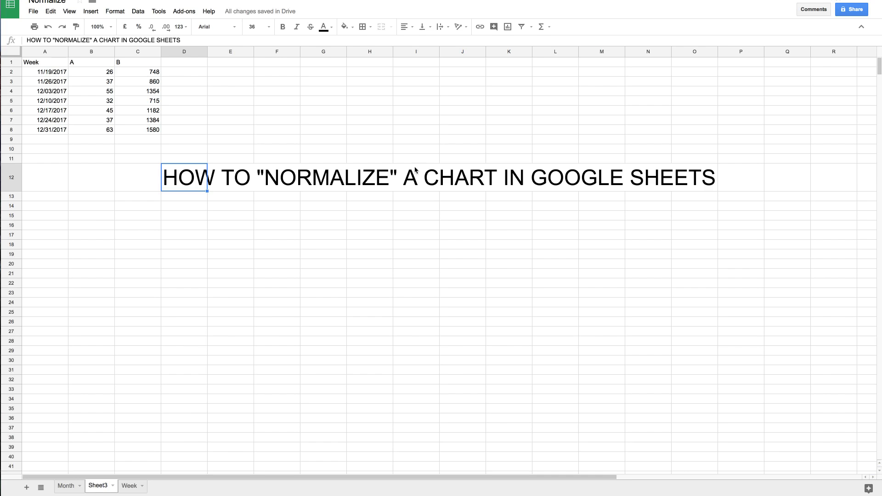
{"action": "mouse_move", "coordinate": [281, 189]}
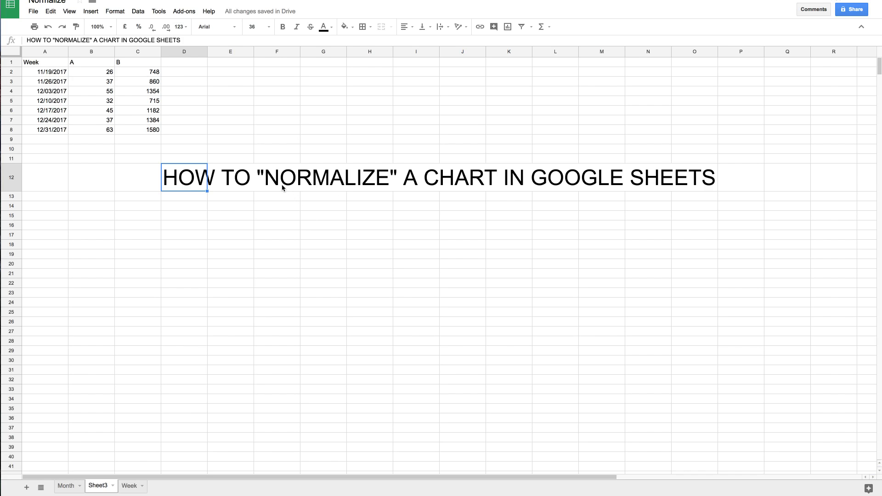
{"action": "mouse_move", "coordinate": [96, 74]}
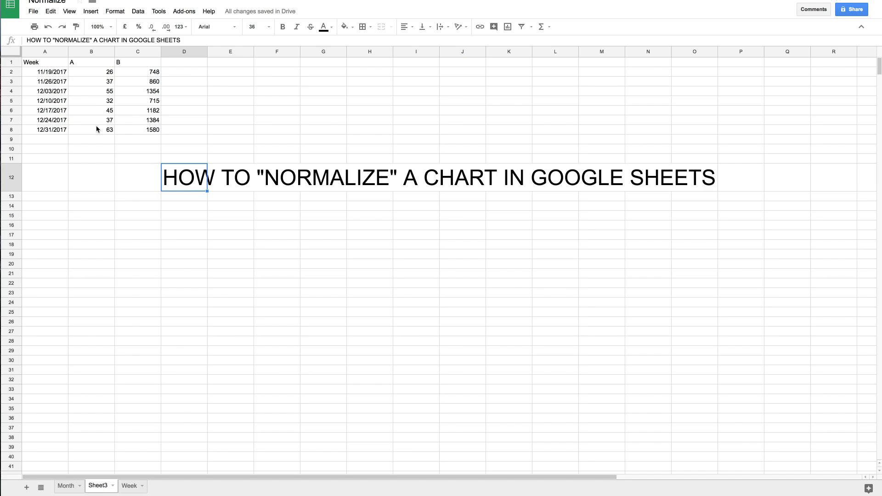
Select the Week, A and B table from A1 to C8
{"action": "left_click", "coordinate": [44, 62]}
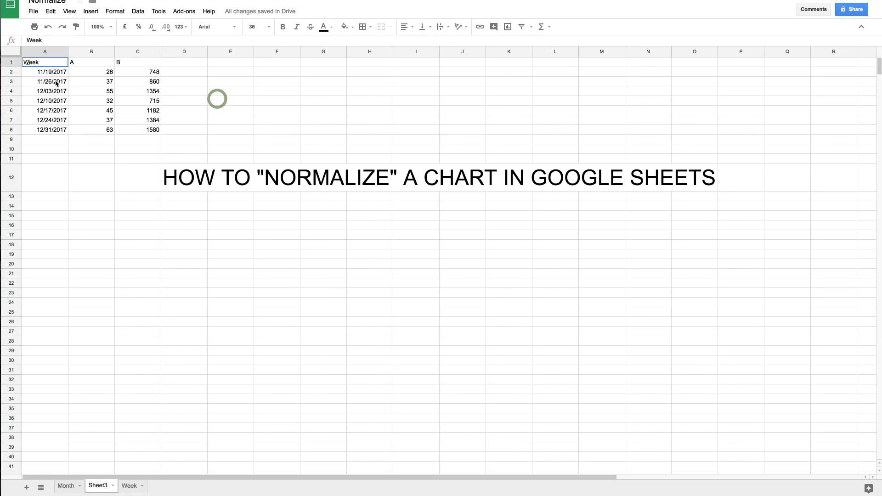
{"action": "left_click_drag", "start_coordinate": [45, 62], "coordinate": [138, 129]}
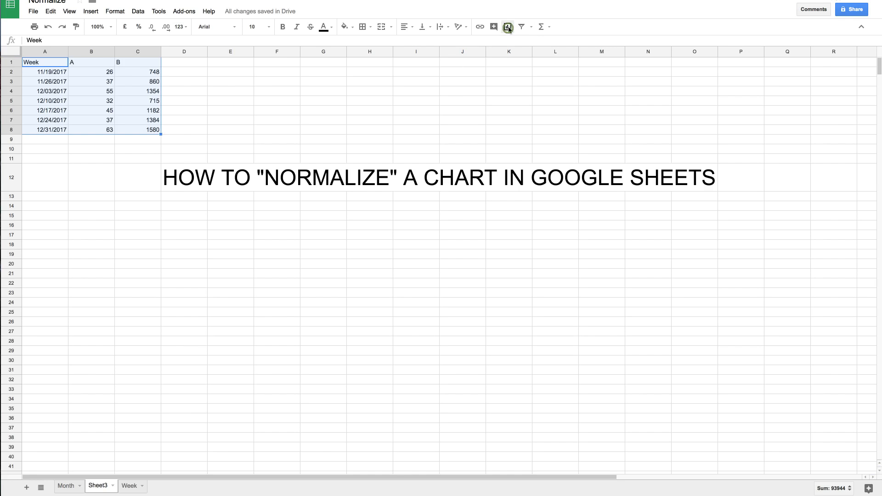
Insert a column chart of series A and B by week from the selection
{"action": "left_click", "coordinate": [506, 26]}
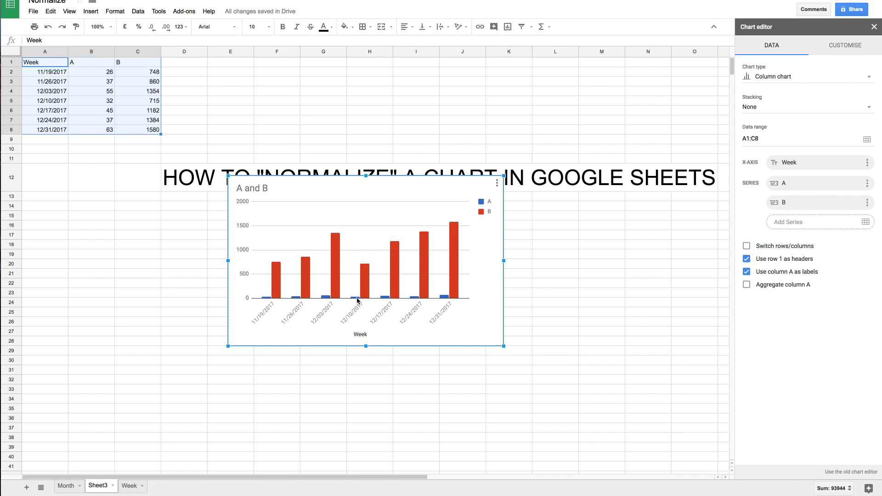
{"action": "mouse_move", "coordinate": [350, 304]}
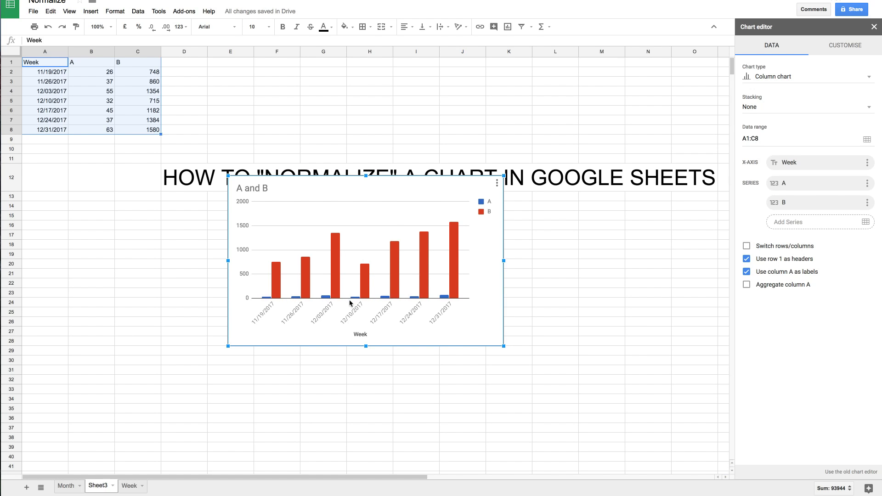
{"action": "mouse_move", "coordinate": [246, 284]}
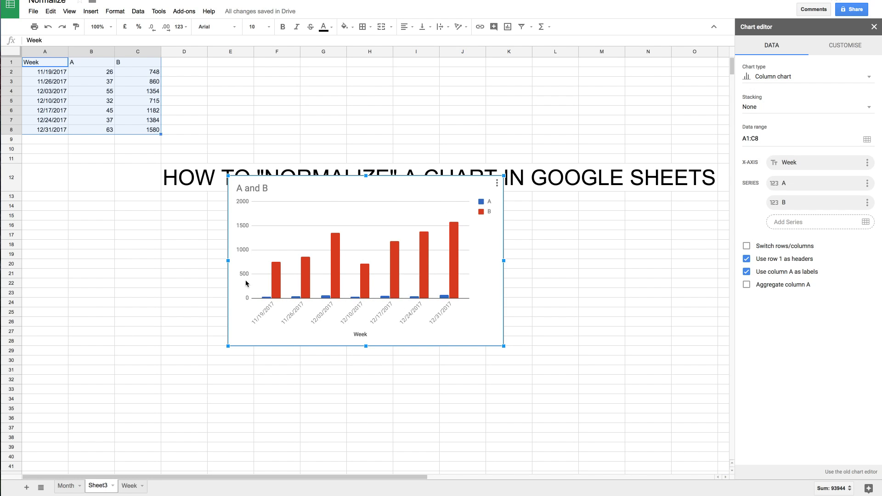
{"action": "mouse_move", "coordinate": [242, 204]}
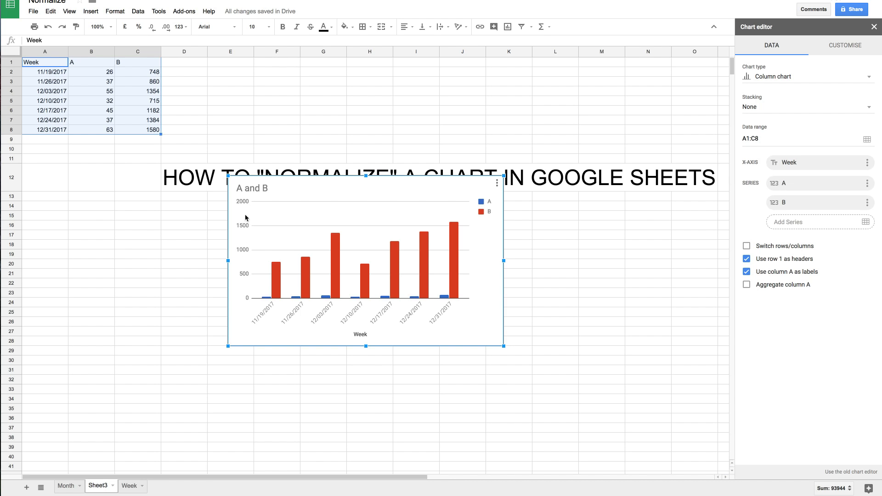
{"action": "mouse_move", "coordinate": [296, 297]}
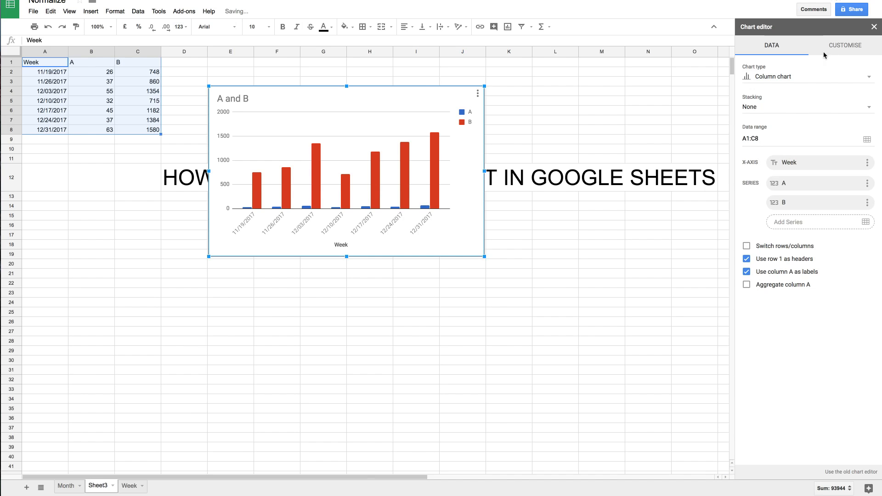
{"action": "mouse_move", "coordinate": [834, 50]}
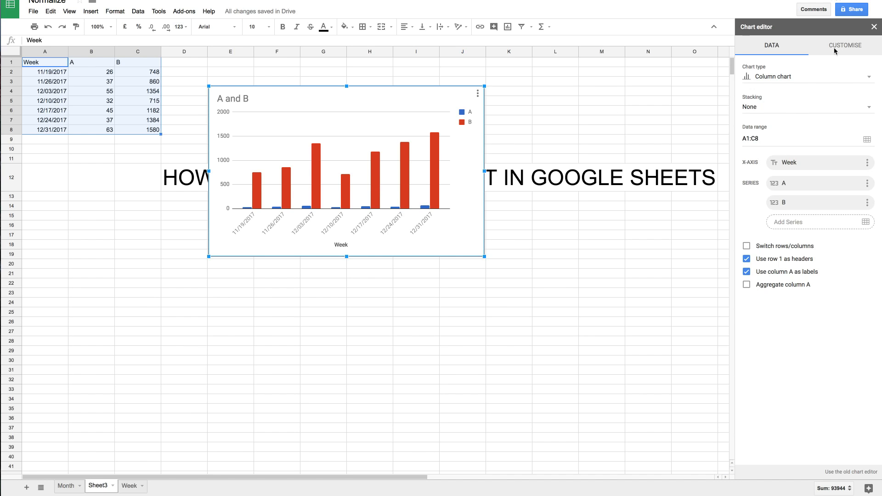
In the chart editor's Customise > Series settings, move series B to the right axis
{"action": "left_click", "coordinate": [845, 46]}
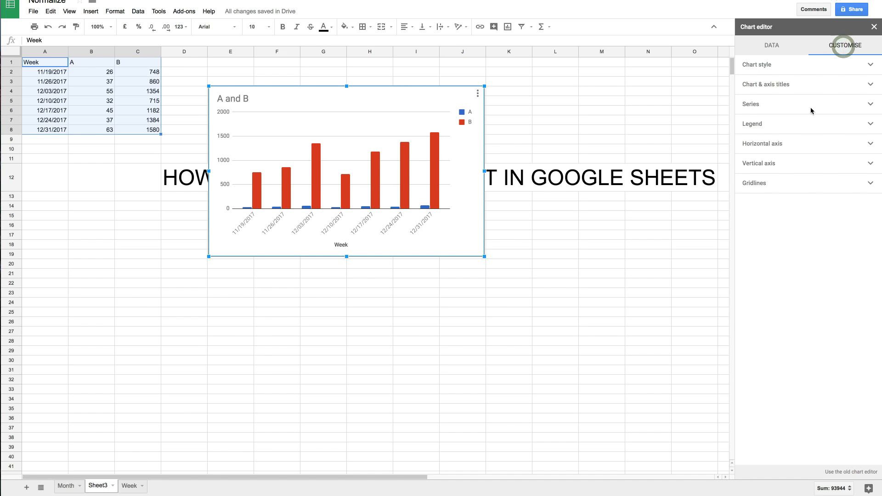
{"action": "left_click", "coordinate": [750, 104]}
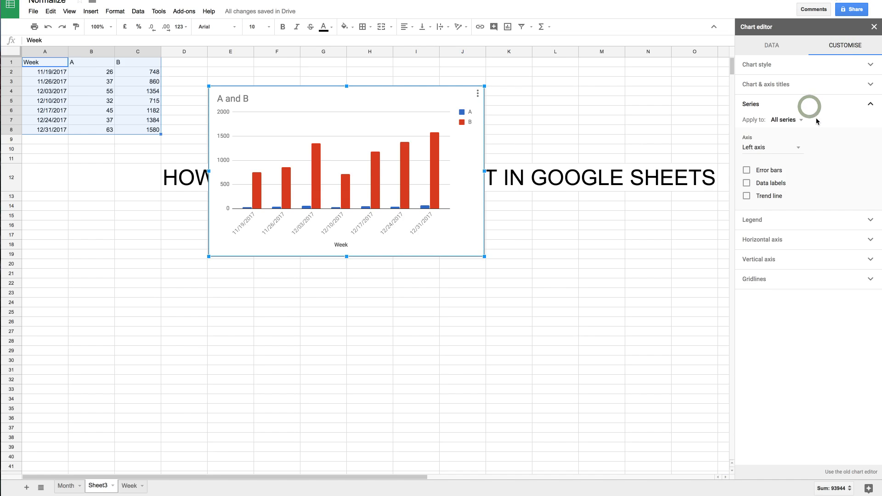
{"action": "mouse_move", "coordinate": [787, 120]}
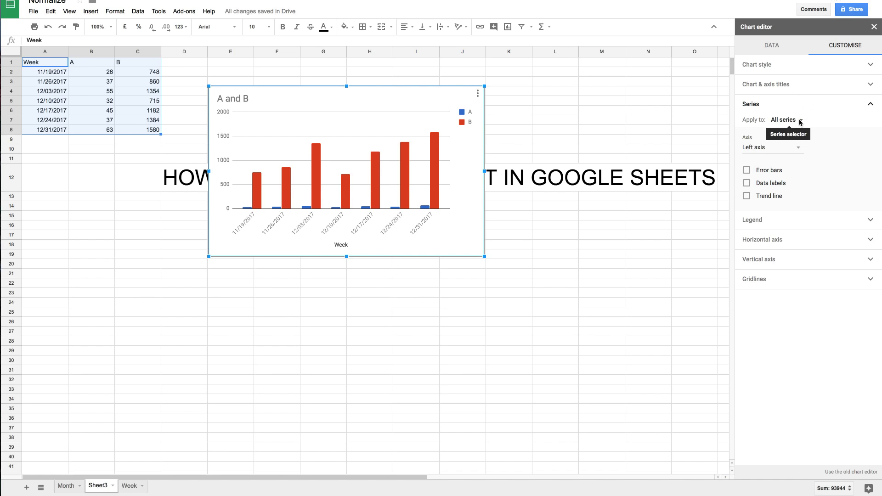
{"action": "mouse_move", "coordinate": [762, 163]}
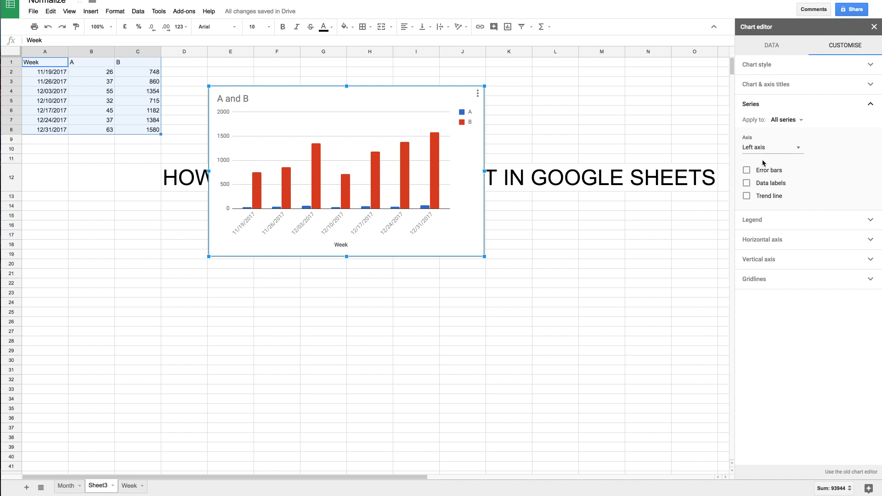
{"action": "left_click", "coordinate": [785, 119]}
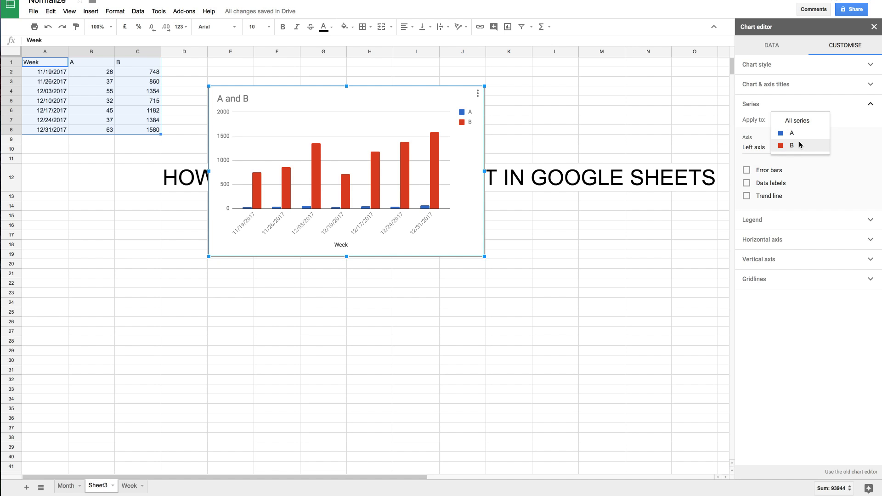
{"action": "left_click", "coordinate": [791, 146]}
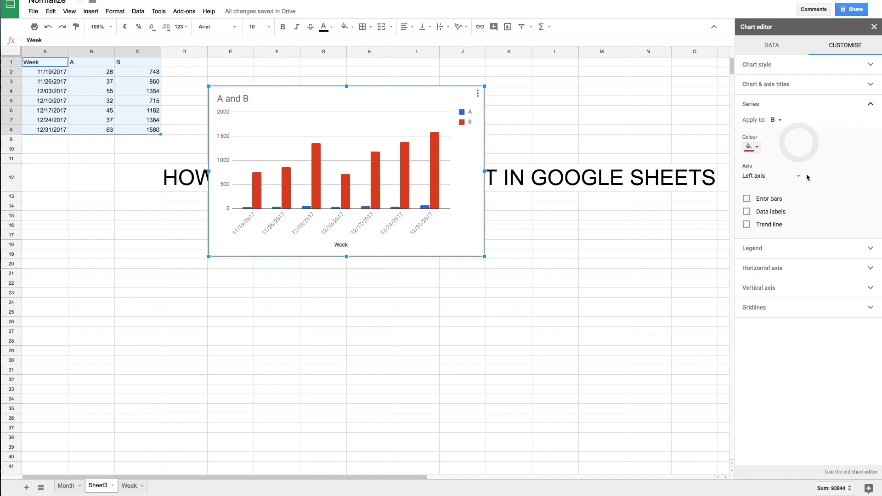
{"action": "left_click", "coordinate": [771, 176]}
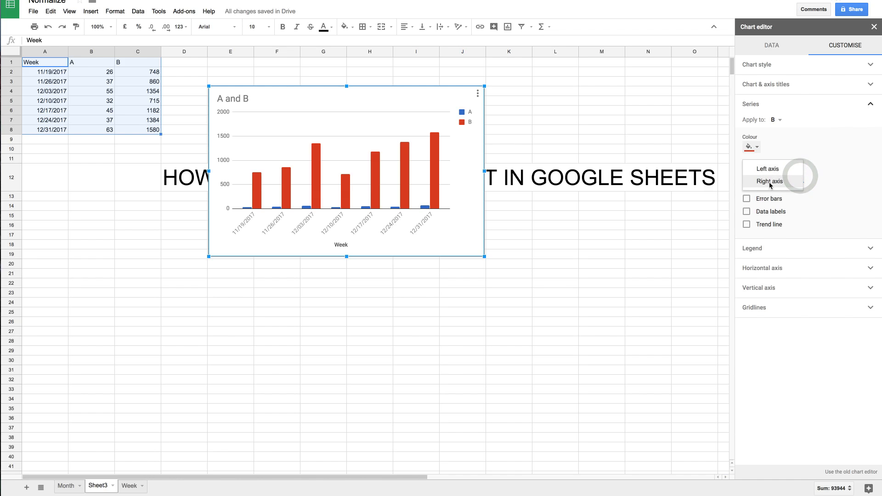
{"action": "left_click", "coordinate": [769, 181]}
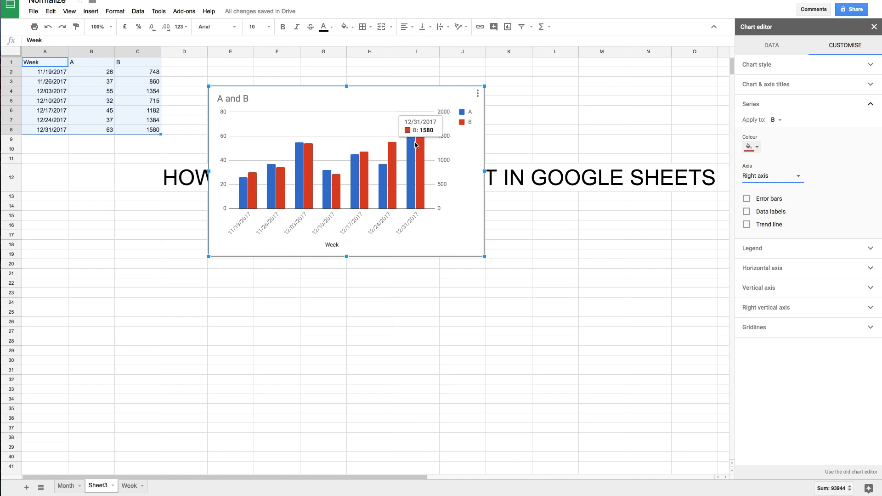
{"action": "mouse_move", "coordinate": [419, 149]}
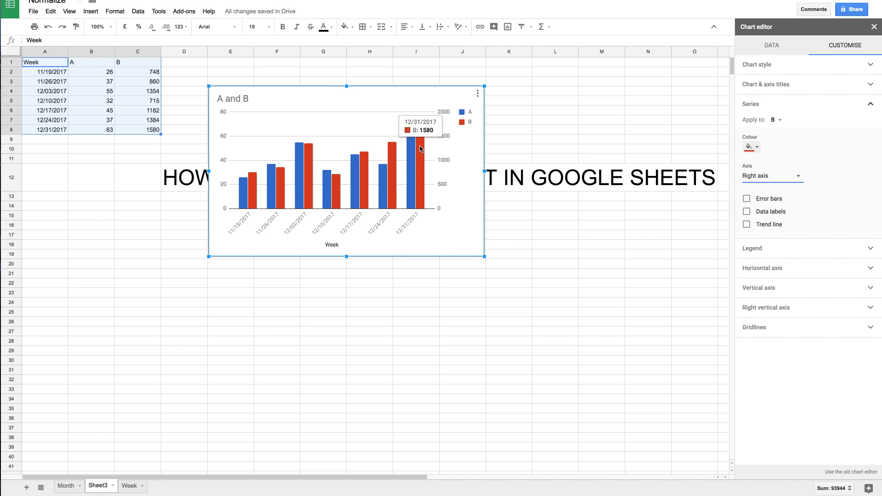
{"action": "mouse_move", "coordinate": [329, 222]}
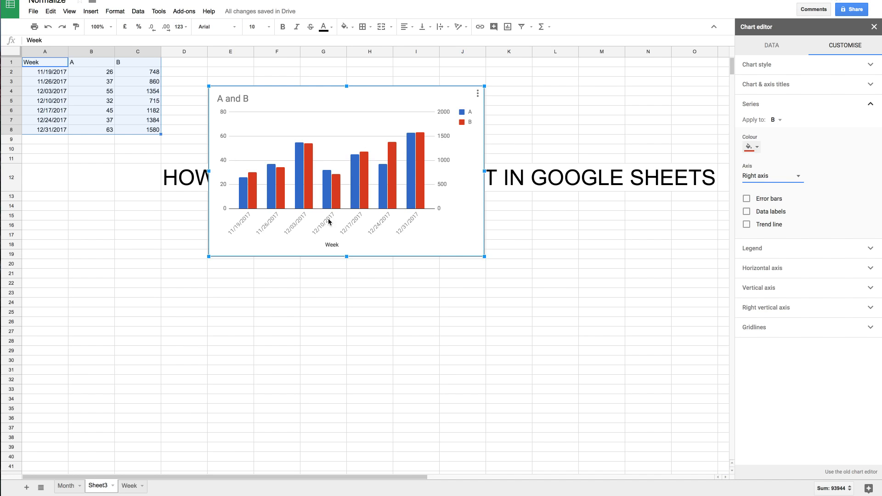
{"action": "mouse_move", "coordinate": [240, 203]}
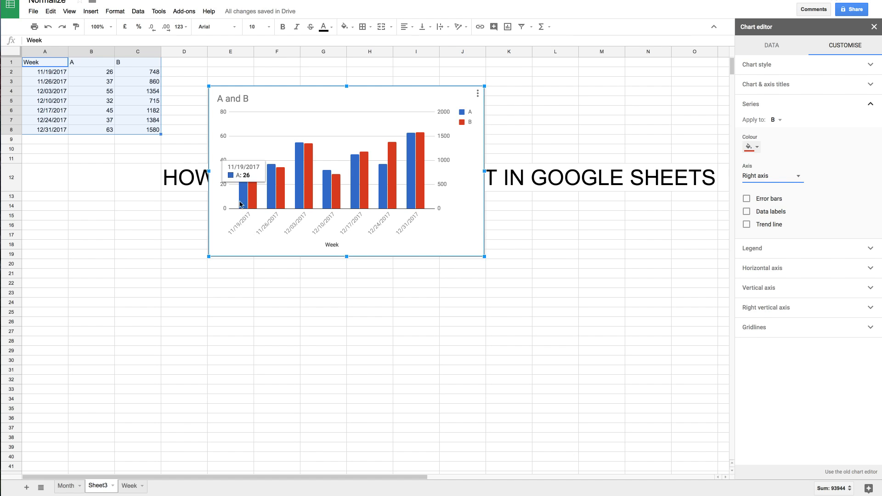
{"action": "mouse_move", "coordinate": [308, 156]}
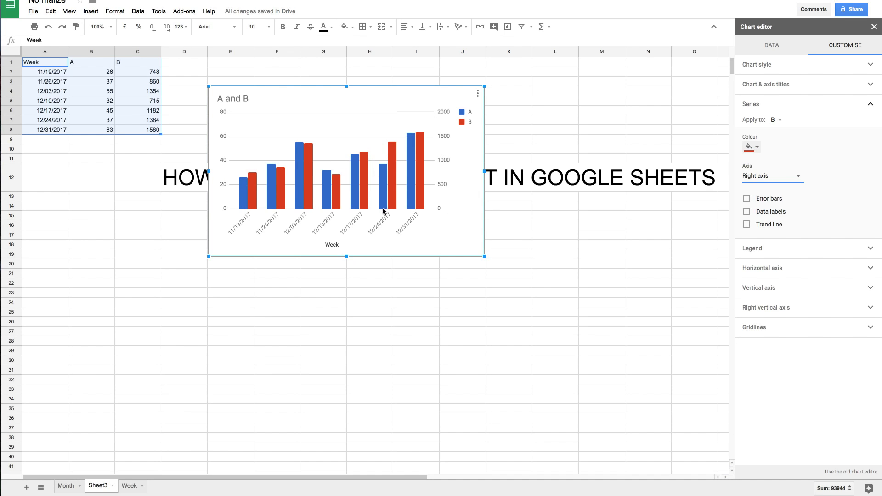
{"action": "mouse_move", "coordinate": [455, 232]}
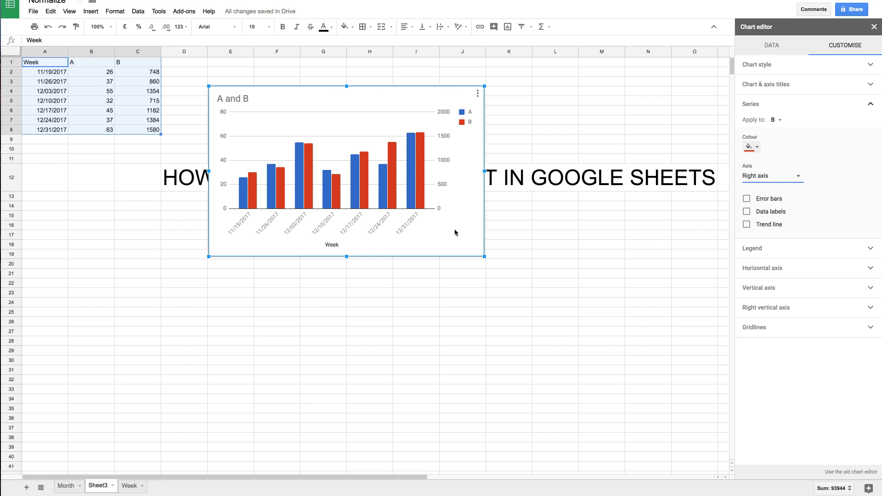
{"action": "mouse_move", "coordinate": [364, 204]}
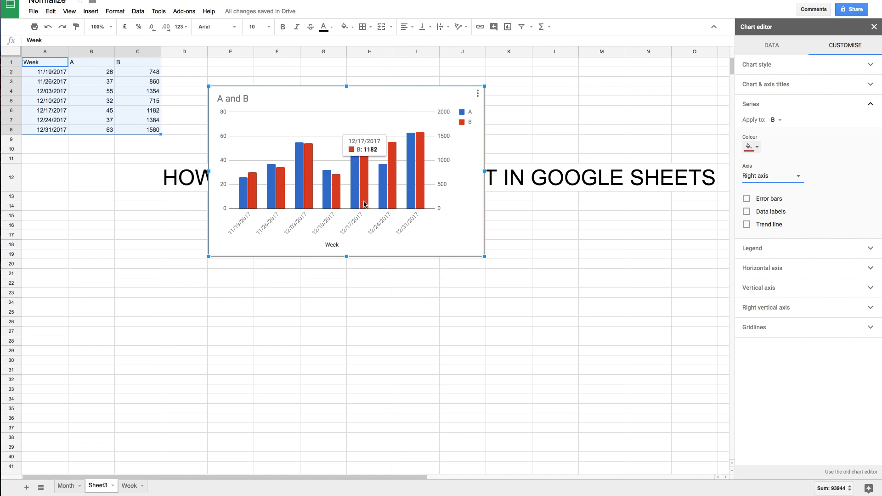
{"action": "mouse_move", "coordinate": [402, 239]}
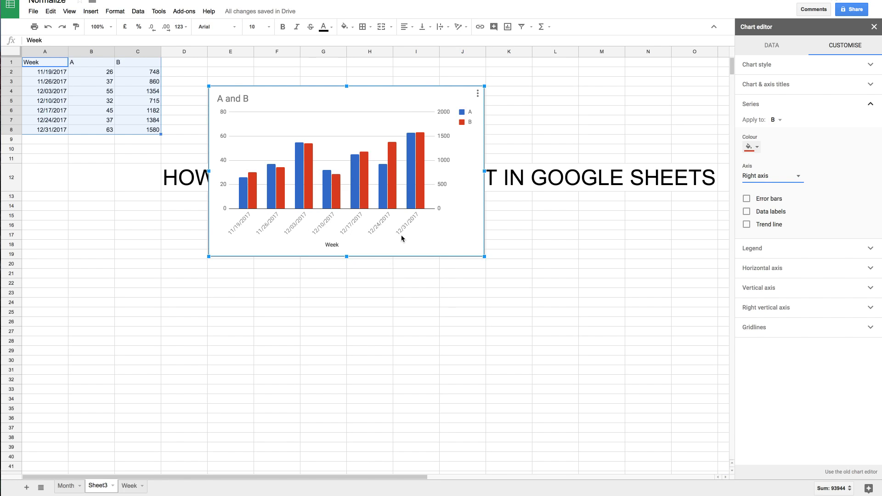